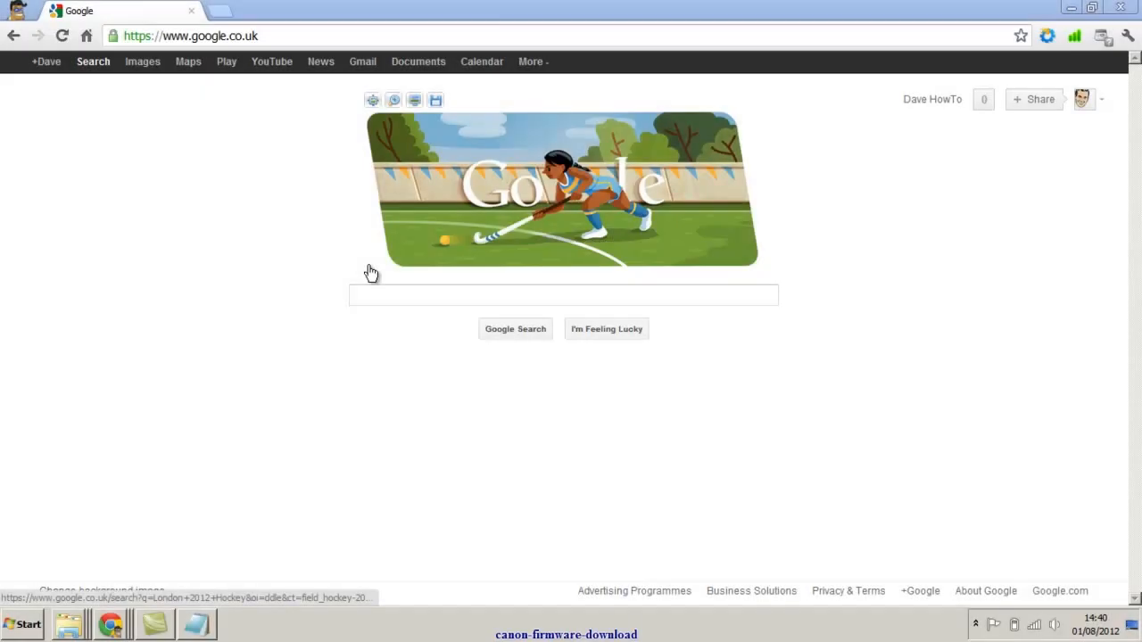
{"action": "mouse_move", "coordinate": [241, 39]}
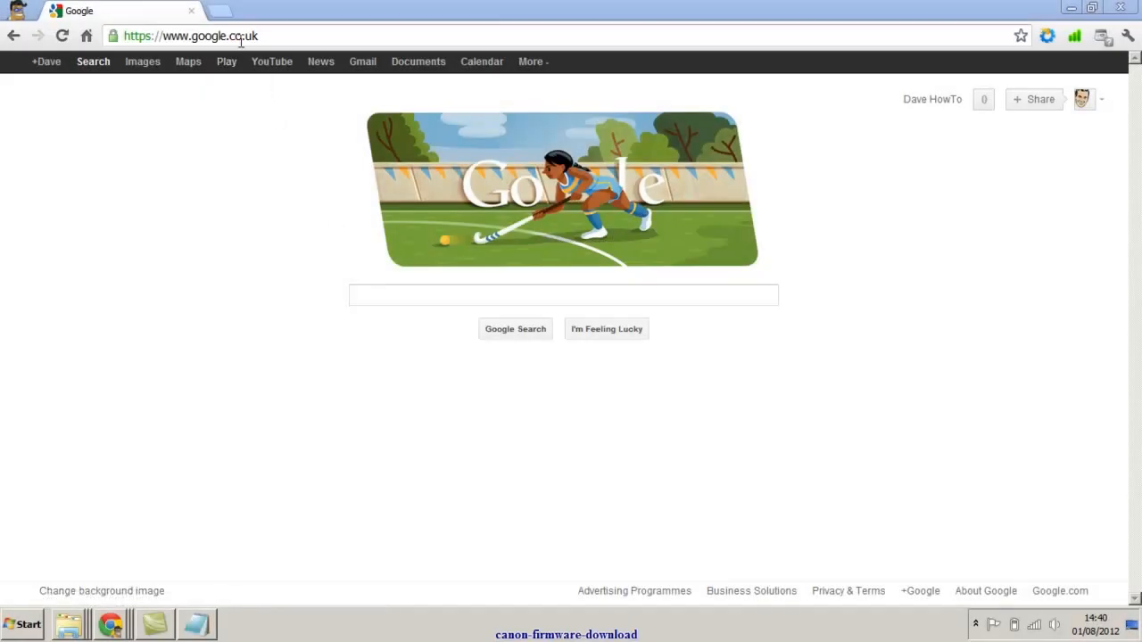
Navigate to Canon USA's EOS Rebel T3i 18-55mm IS II Kit product page
{"action": "left_click", "coordinate": [189, 35]}
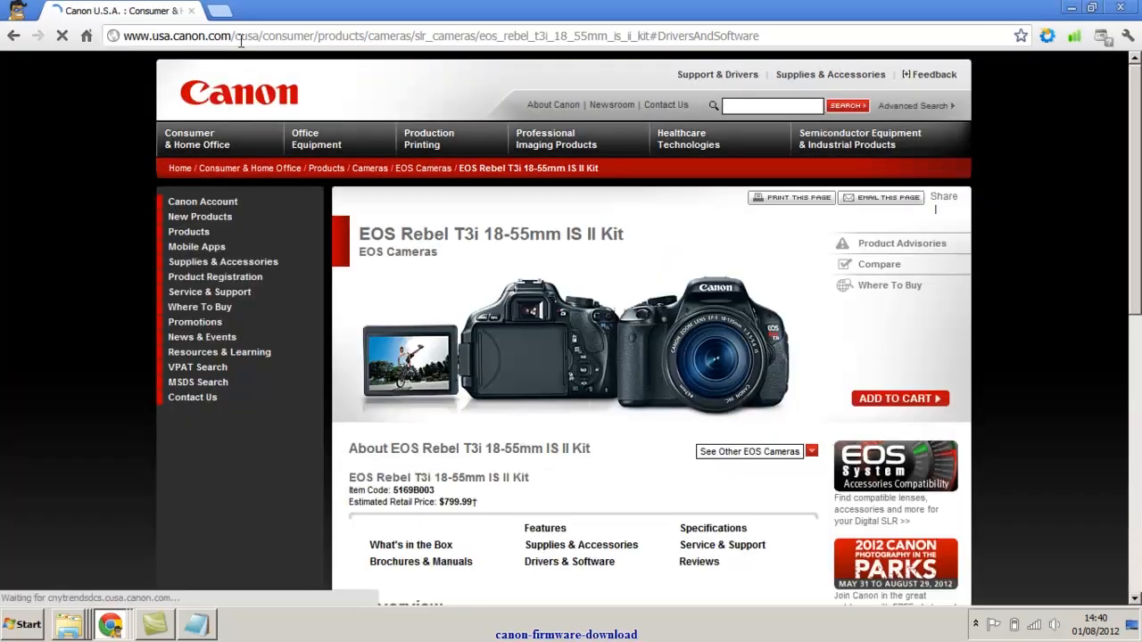
In Drivers & Software, choose Windows as operating system and Windows 7 (x64) as version
{"action": "left_click", "coordinate": [569, 552]}
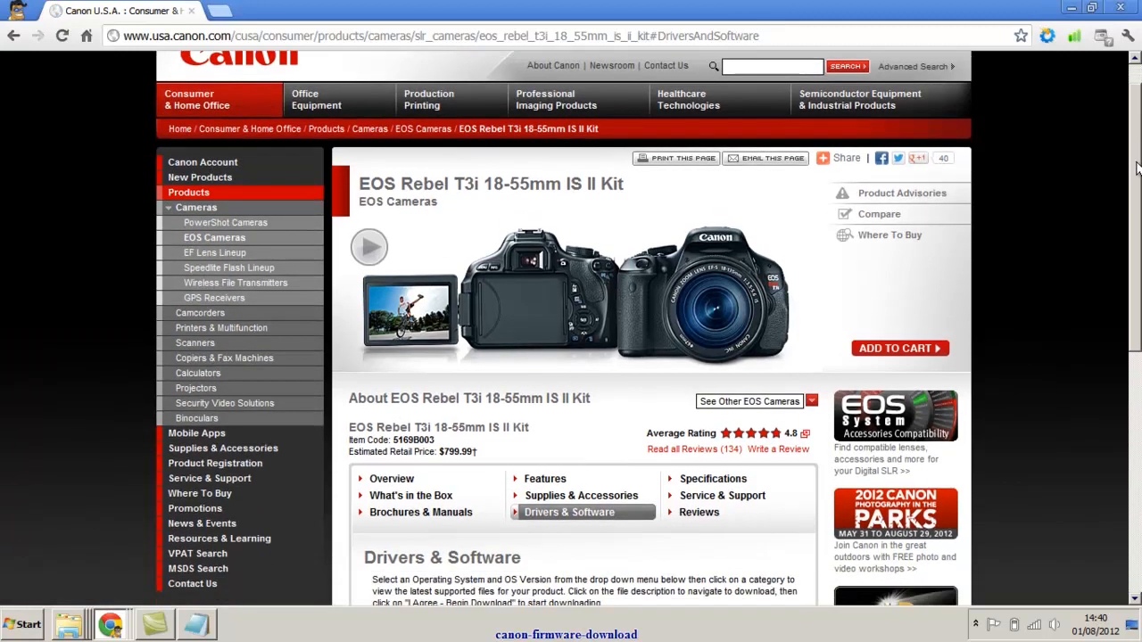
{"action": "scroll", "scroll_direction": "down", "scroll_amount": 3}
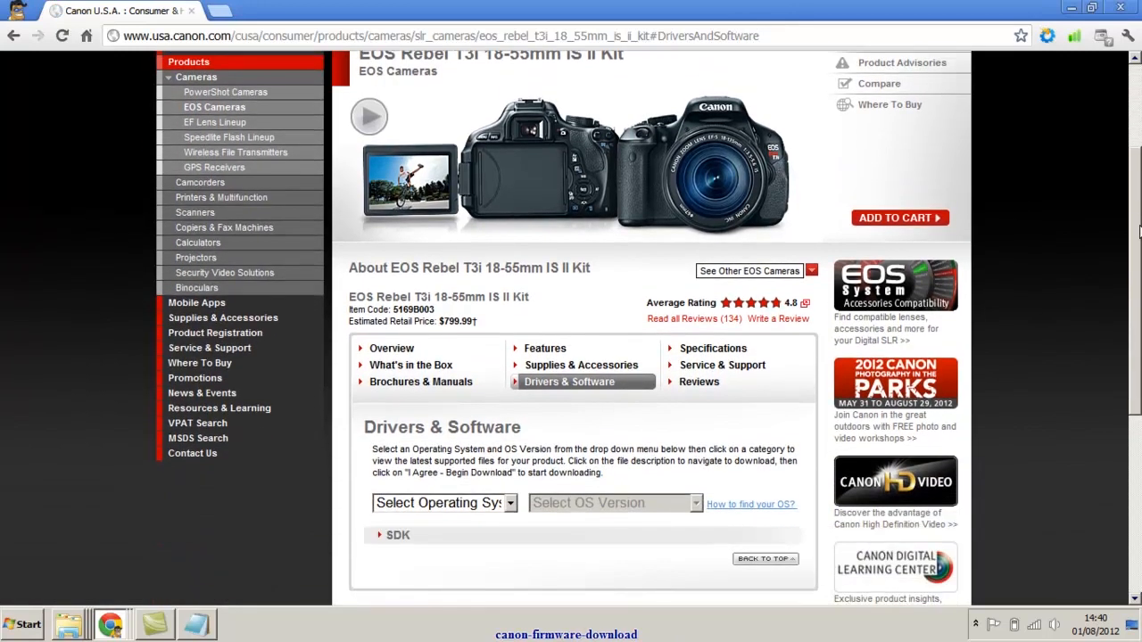
{"action": "scroll", "scroll_direction": "down", "scroll_amount": 3}
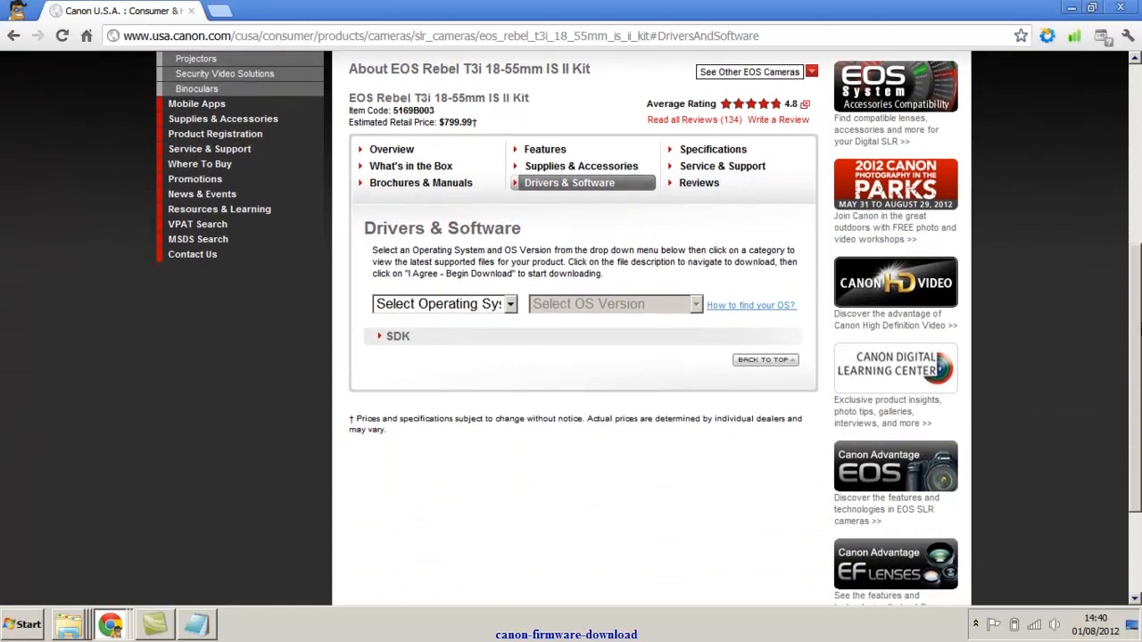
{"action": "left_click", "coordinate": [510, 303]}
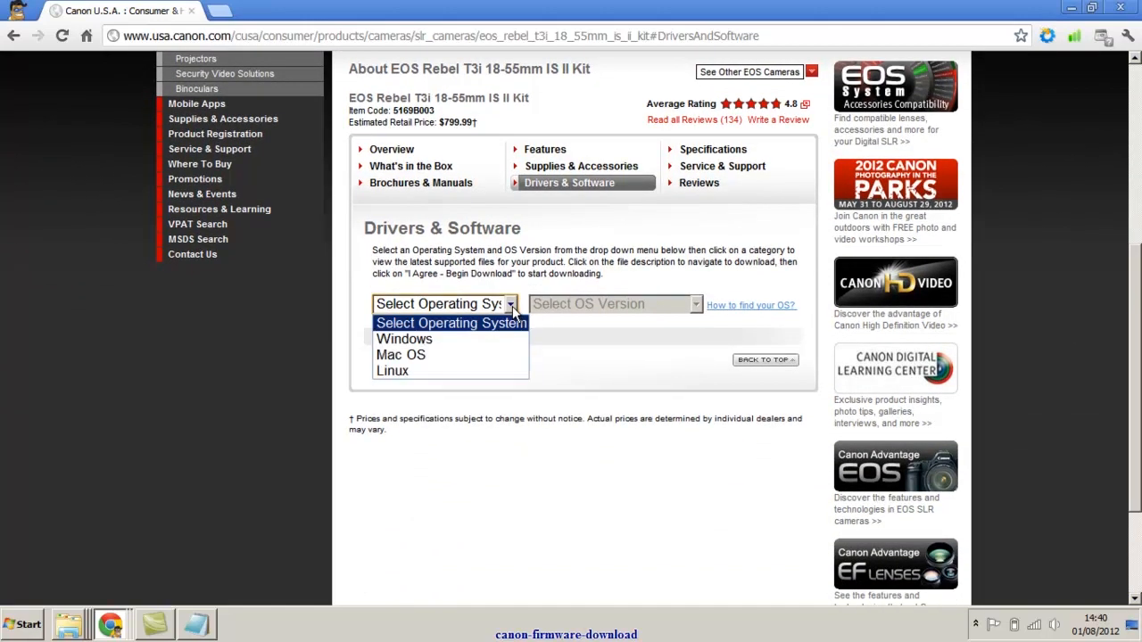
{"action": "left_click", "coordinate": [403, 339]}
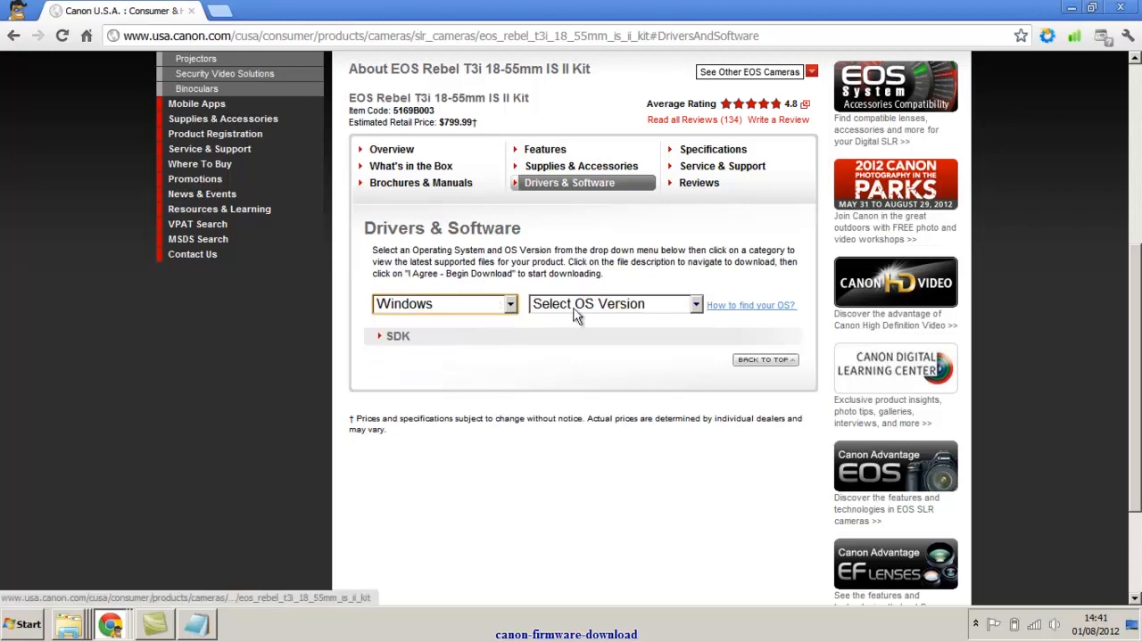
{"action": "left_click", "coordinate": [613, 303]}
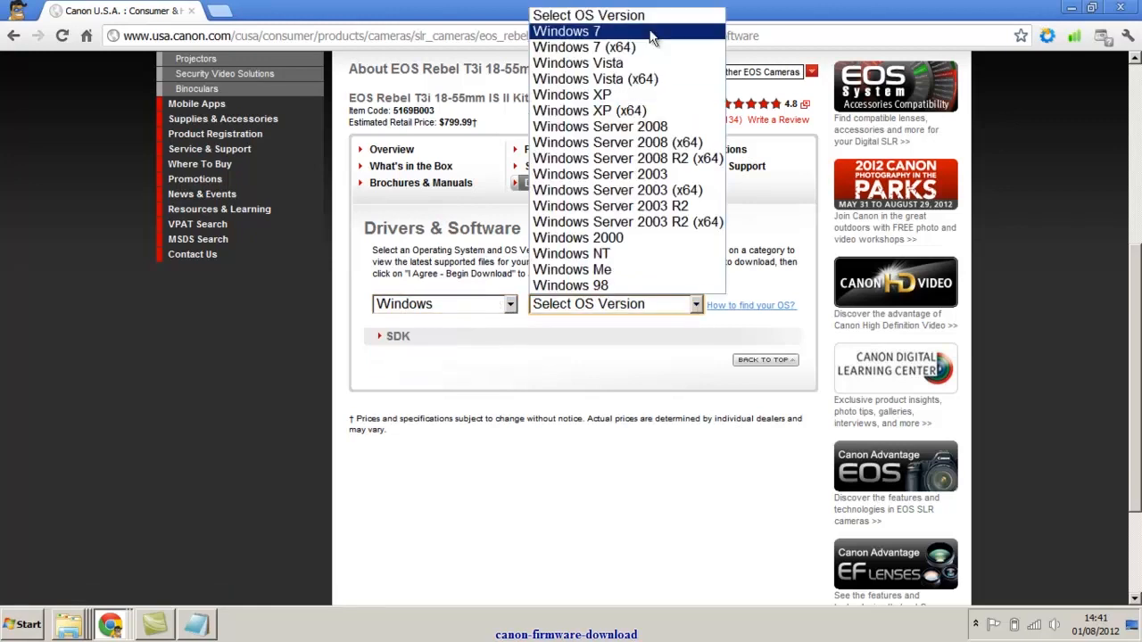
{"action": "left_click", "coordinate": [583, 47]}
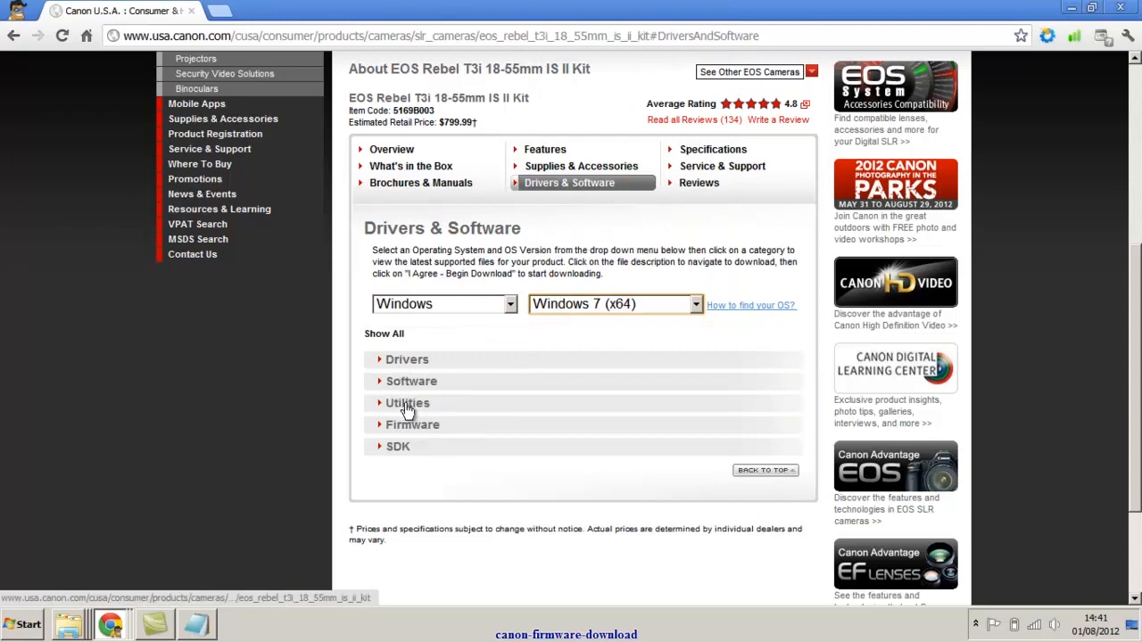
{"action": "mouse_move", "coordinate": [407, 425]}
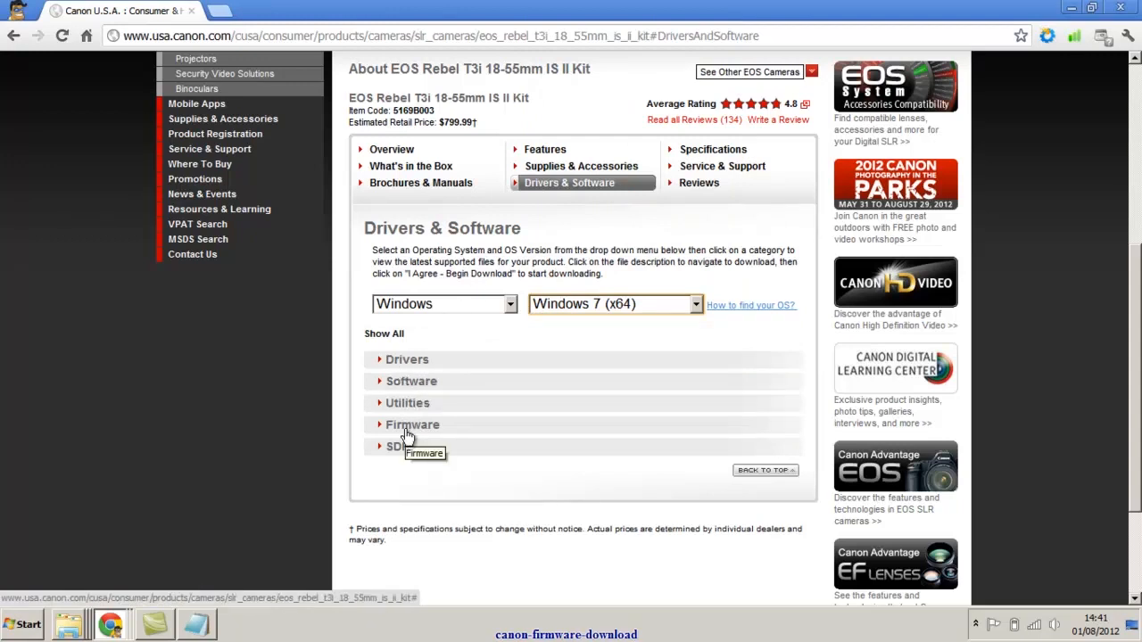
Expand the Firmware category and reveal the EOS 600D Firmware Version 1.0.2 file details
{"action": "left_click", "coordinate": [412, 424]}
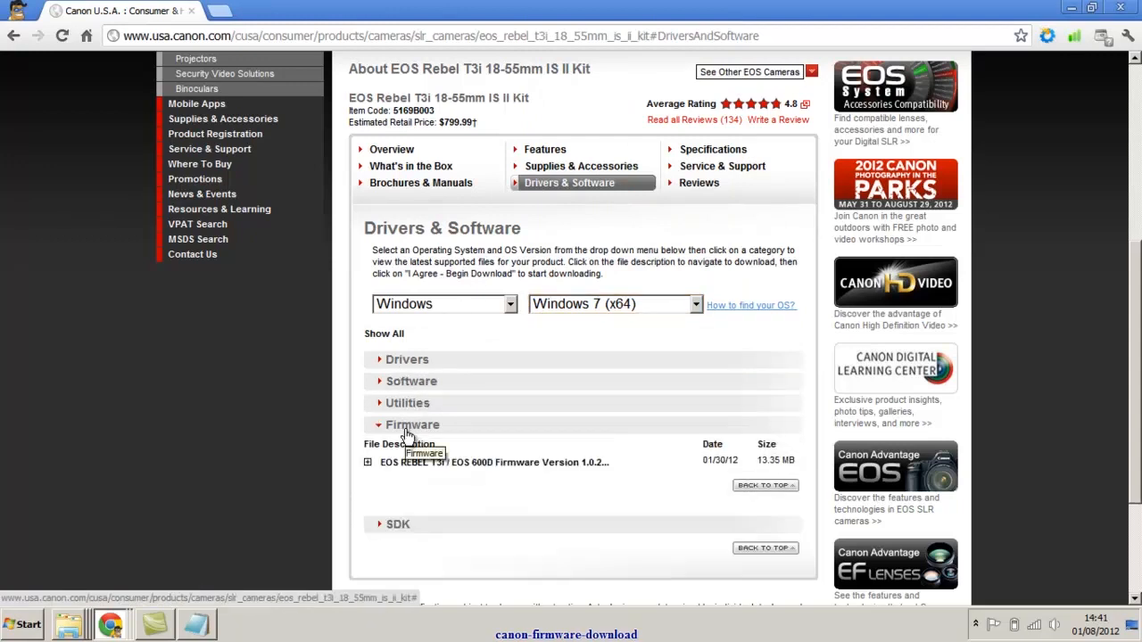
{"action": "left_click", "coordinate": [367, 462]}
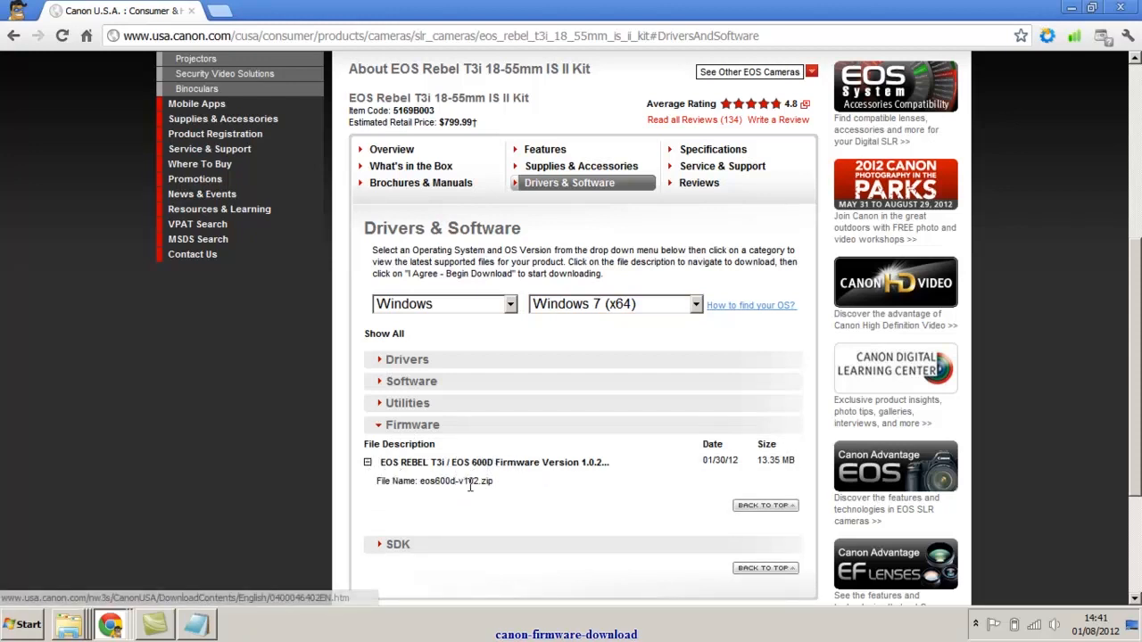
{"action": "mouse_move", "coordinate": [468, 468]}
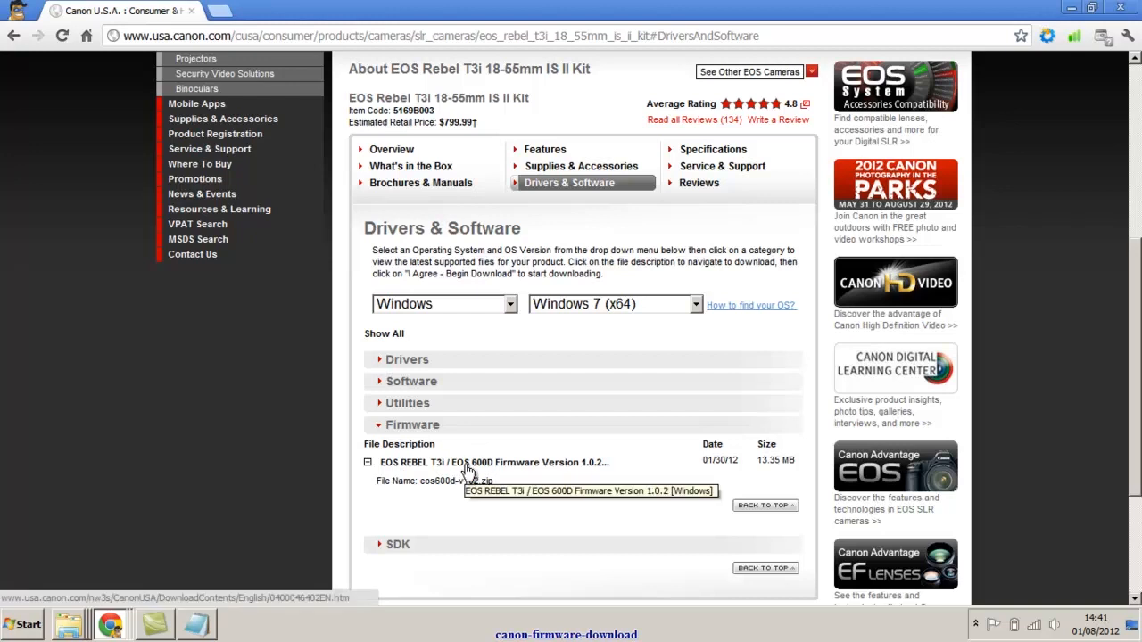
Accept the EOS 600D Firmware 1.0.2 licence with 'I Agree - Begin Download' to start downloading
{"action": "left_click", "coordinate": [480, 462]}
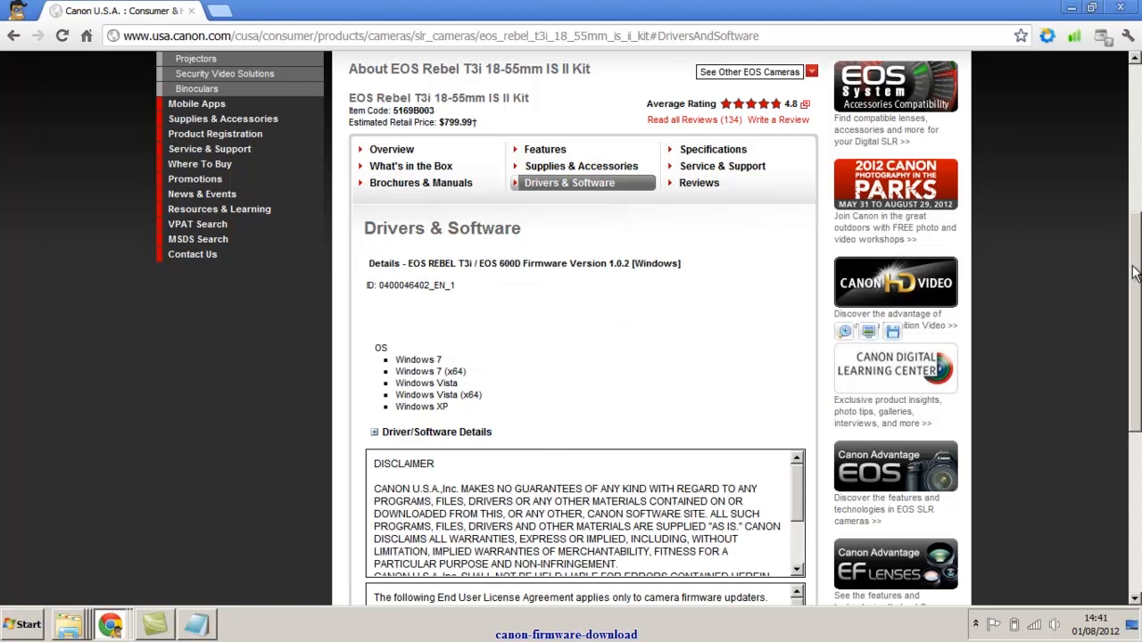
{"action": "scroll", "scroll_direction": "down", "scroll_amount": 3}
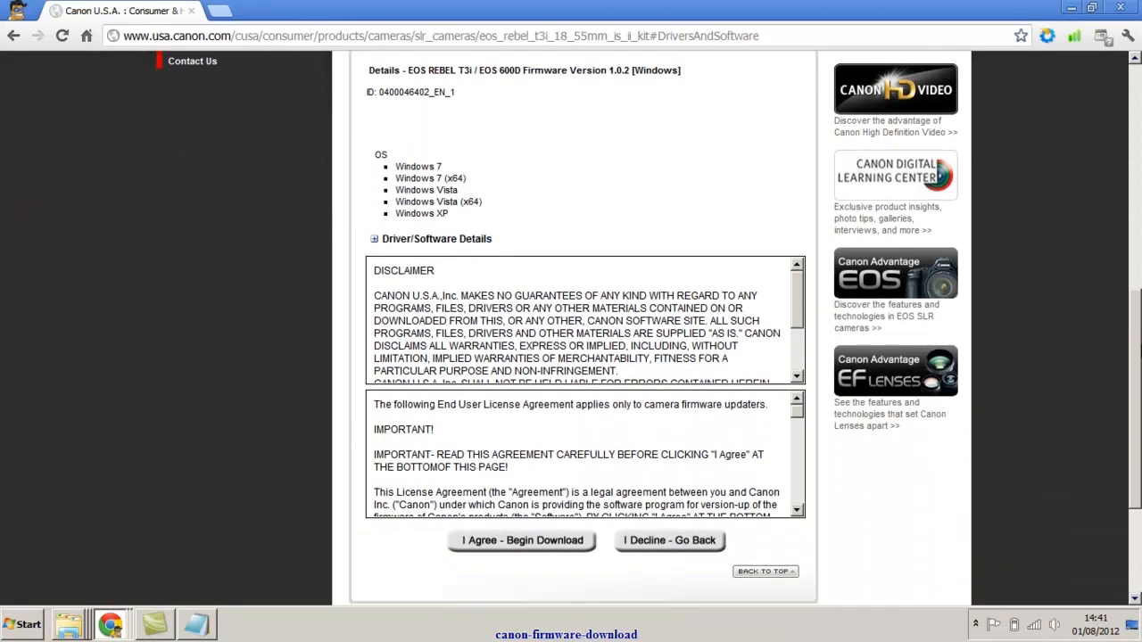
{"action": "left_click", "coordinate": [521, 541]}
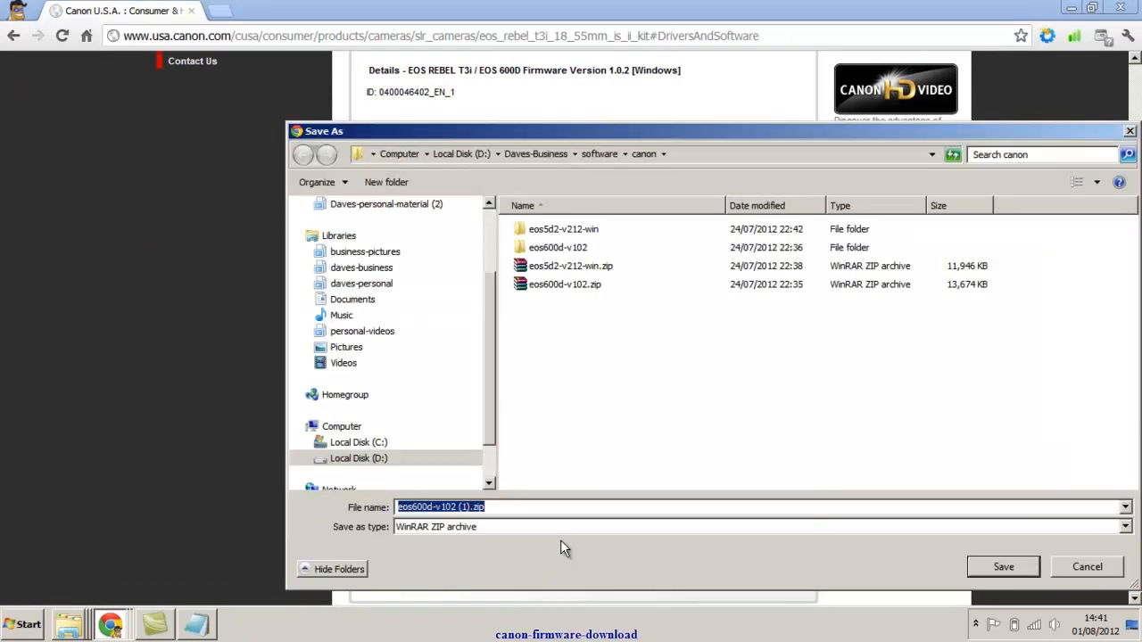
Save the eos600d-v102 firmware zip to the Desktop via the Save As dialog
{"action": "scroll", "scroll_direction": "up", "scroll_amount": 3}
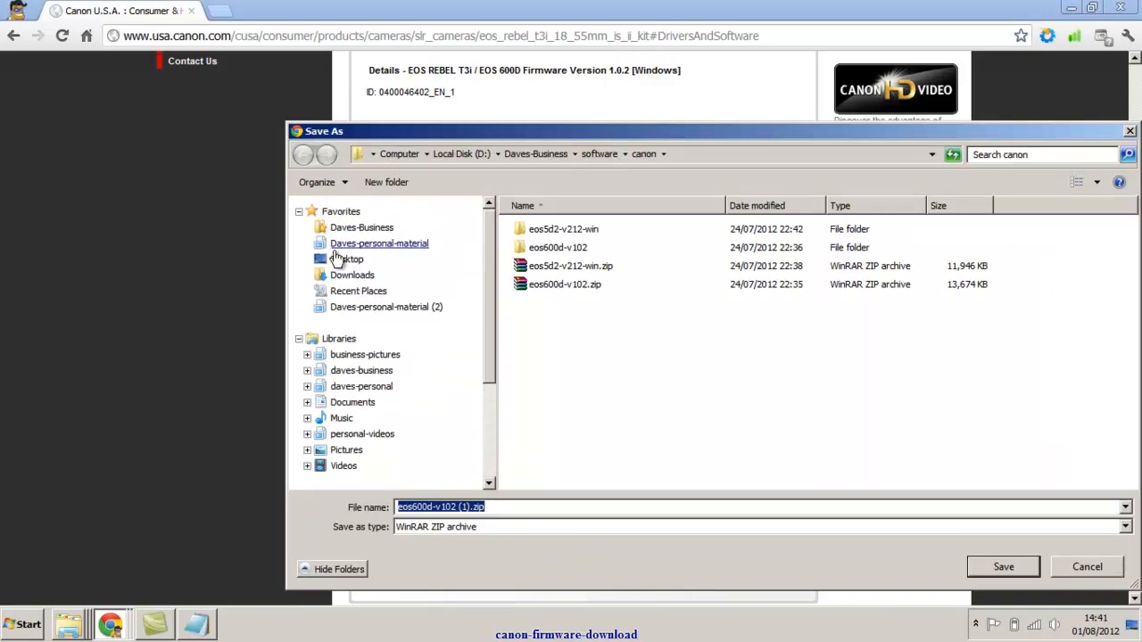
{"action": "mouse_move", "coordinate": [353, 275]}
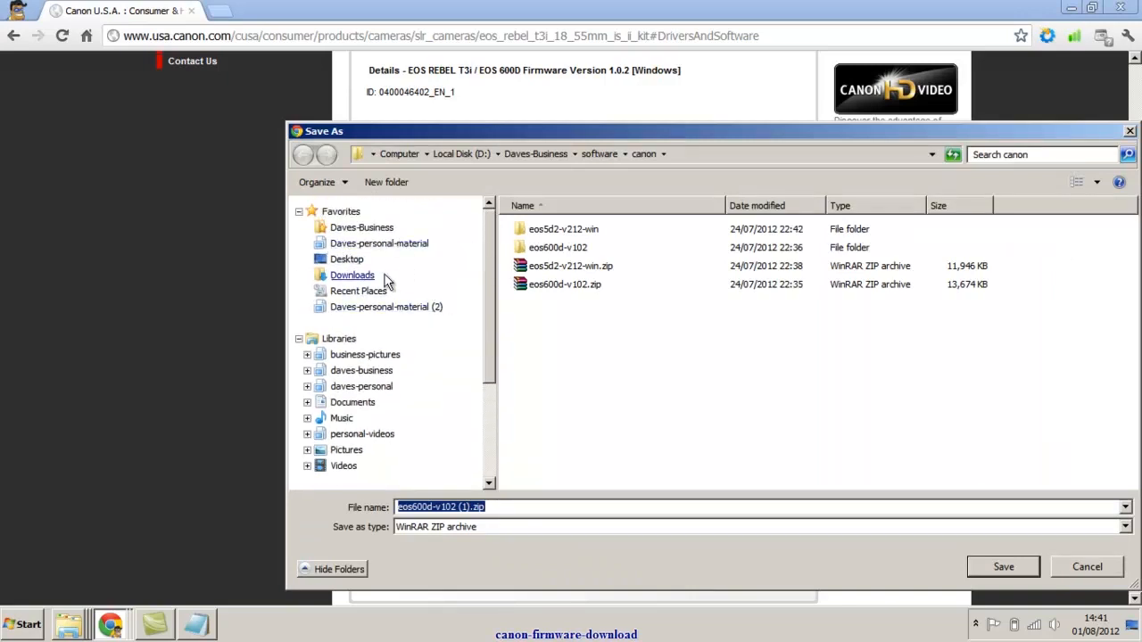
{"action": "mouse_move", "coordinate": [346, 259]}
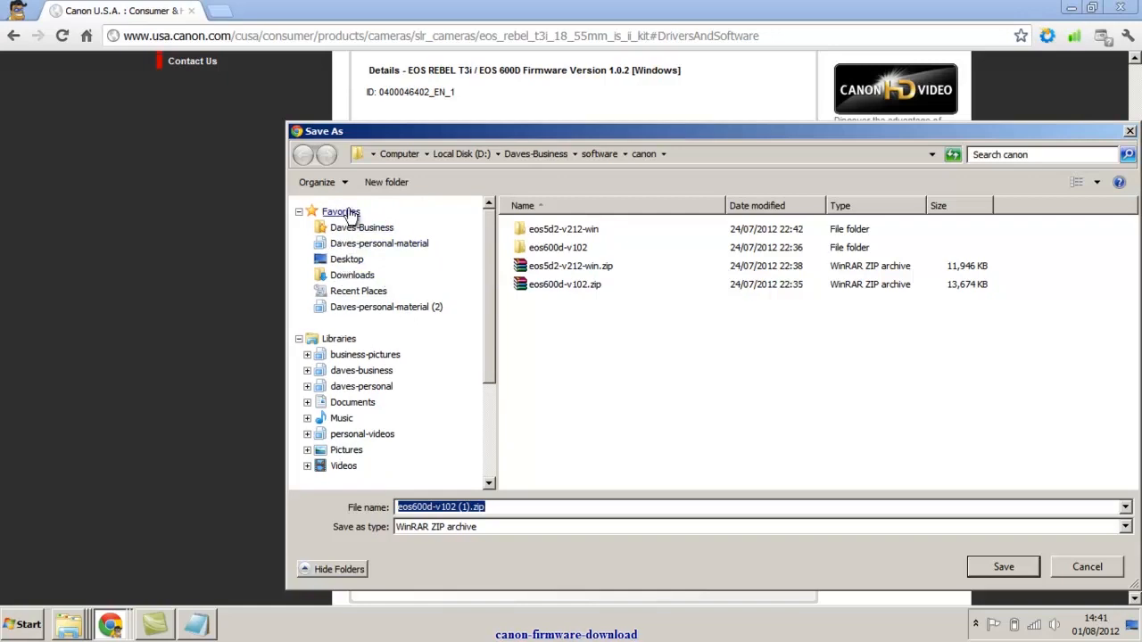
{"action": "left_click", "coordinate": [346, 258]}
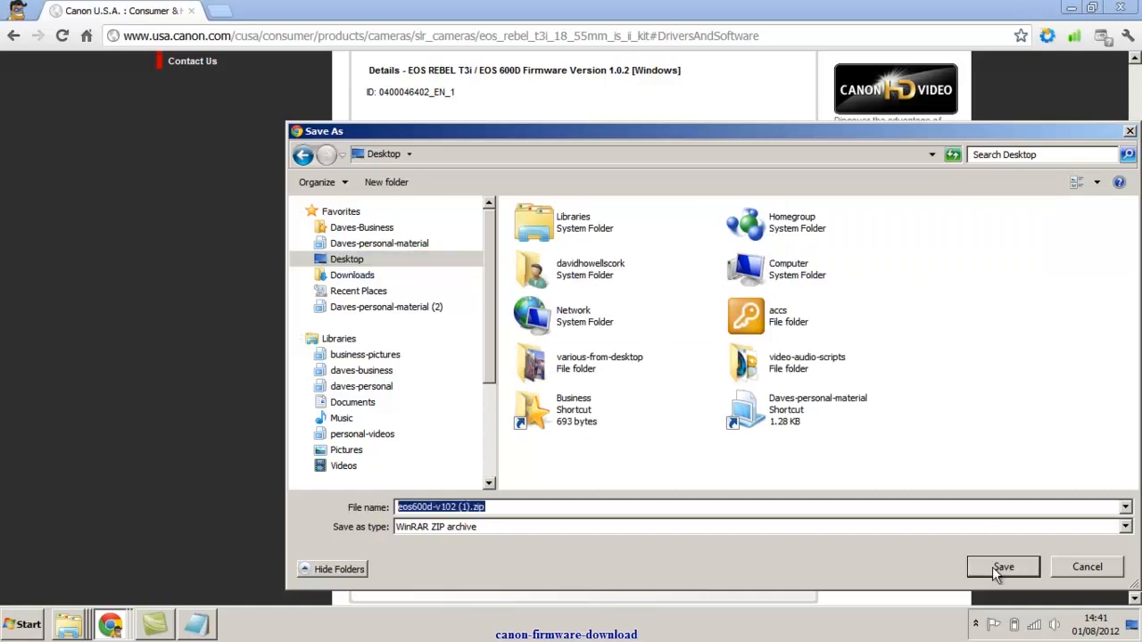
{"action": "left_click", "coordinate": [1002, 568]}
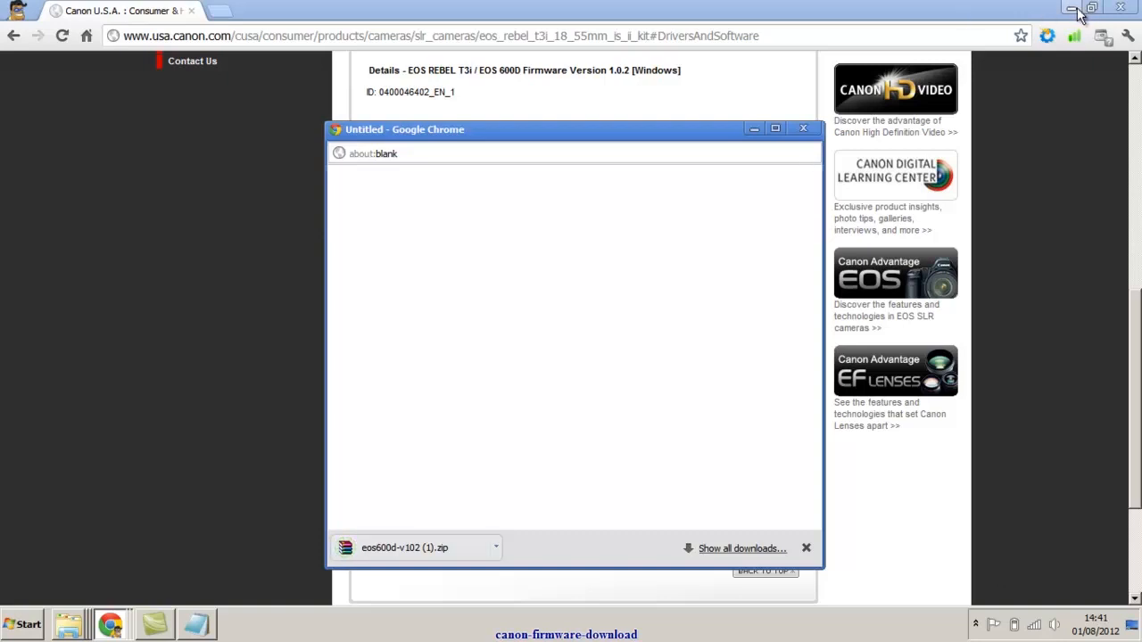
Minimize Chrome, move the zip on the desktop and close the leftover download window
{"action": "left_click", "coordinate": [1074, 7]}
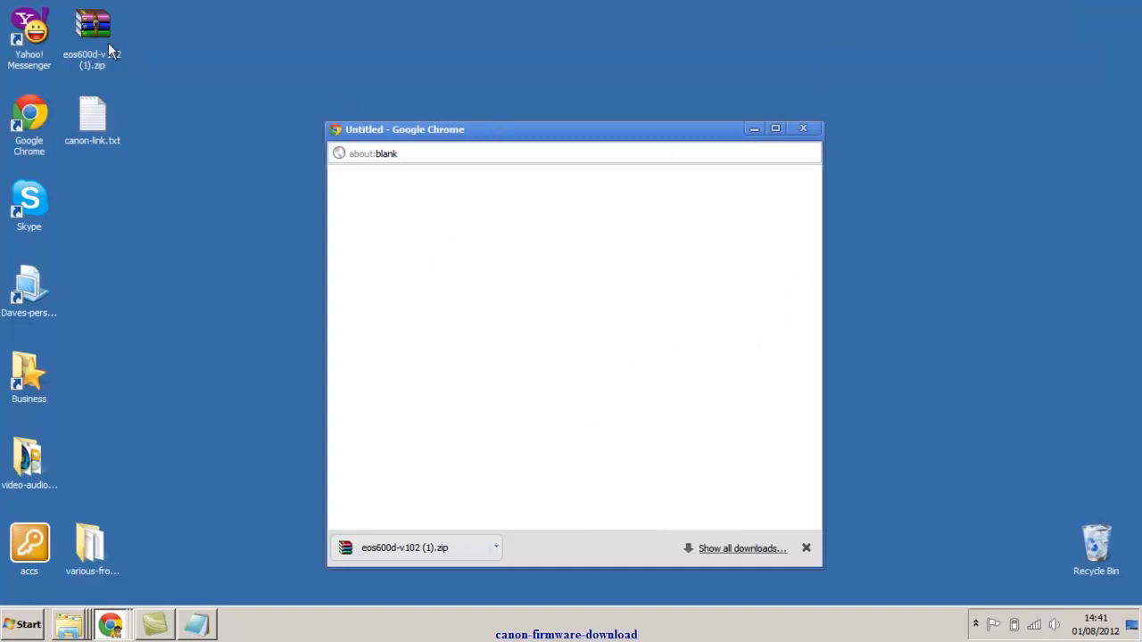
{"action": "left_click_drag", "start_coordinate": [93, 21], "coordinate": [218, 109]}
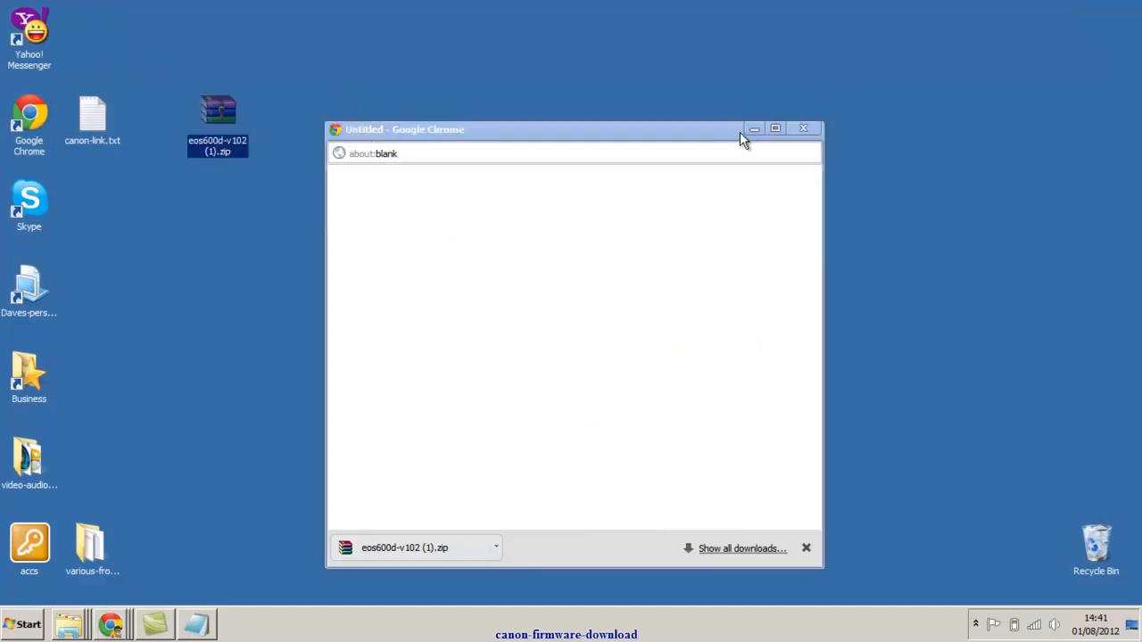
{"action": "left_click", "coordinate": [803, 129]}
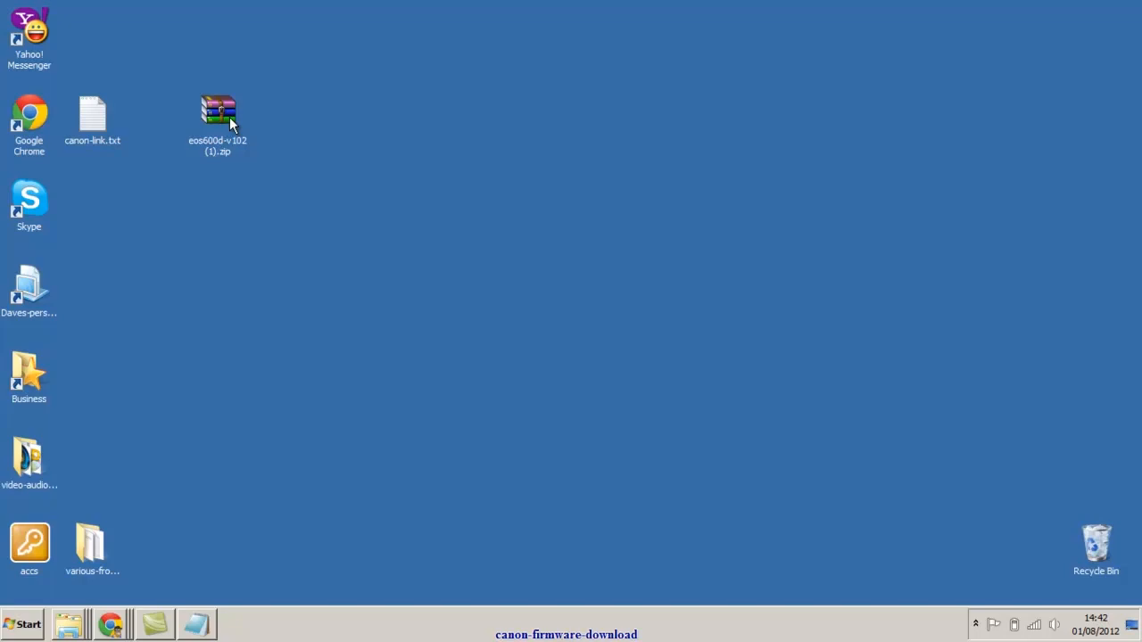
{"action": "mouse_move", "coordinate": [239, 129]}
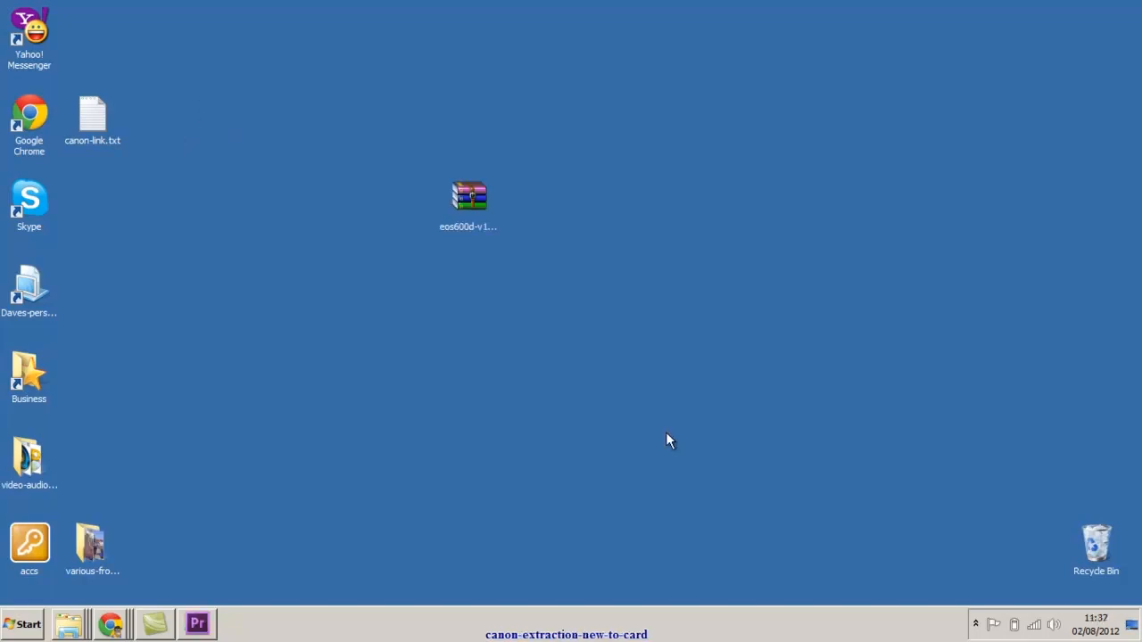
Bring up WinRAR's 'Extract files...' options for eos600d-v102.zip on the desktop
{"action": "left_click", "coordinate": [468, 194]}
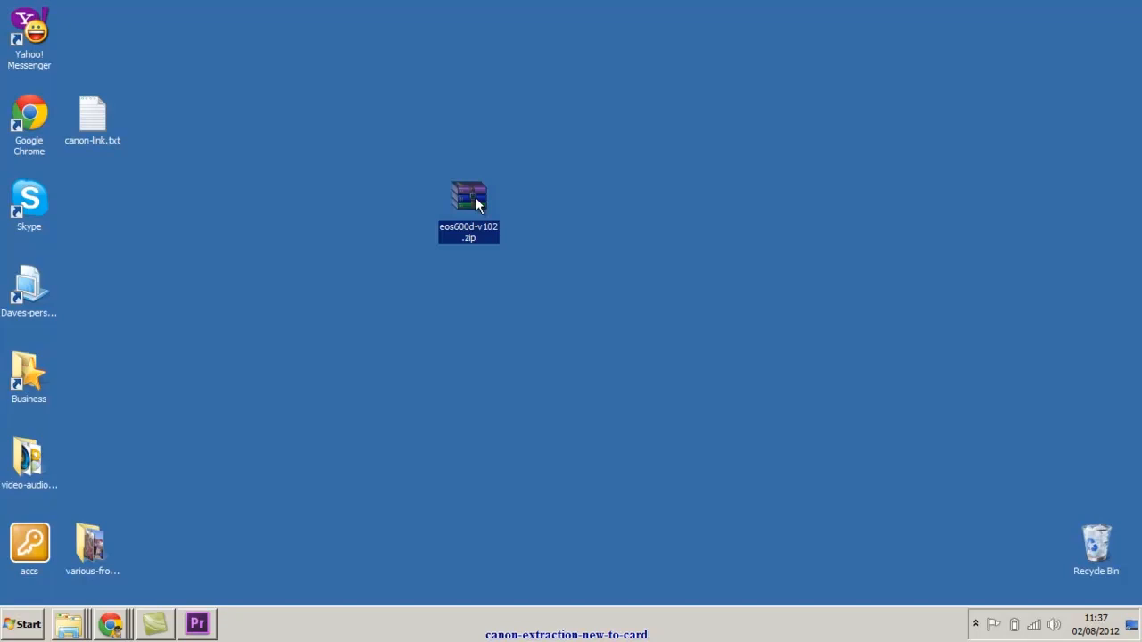
{"action": "right_click", "coordinate": [468, 197]}
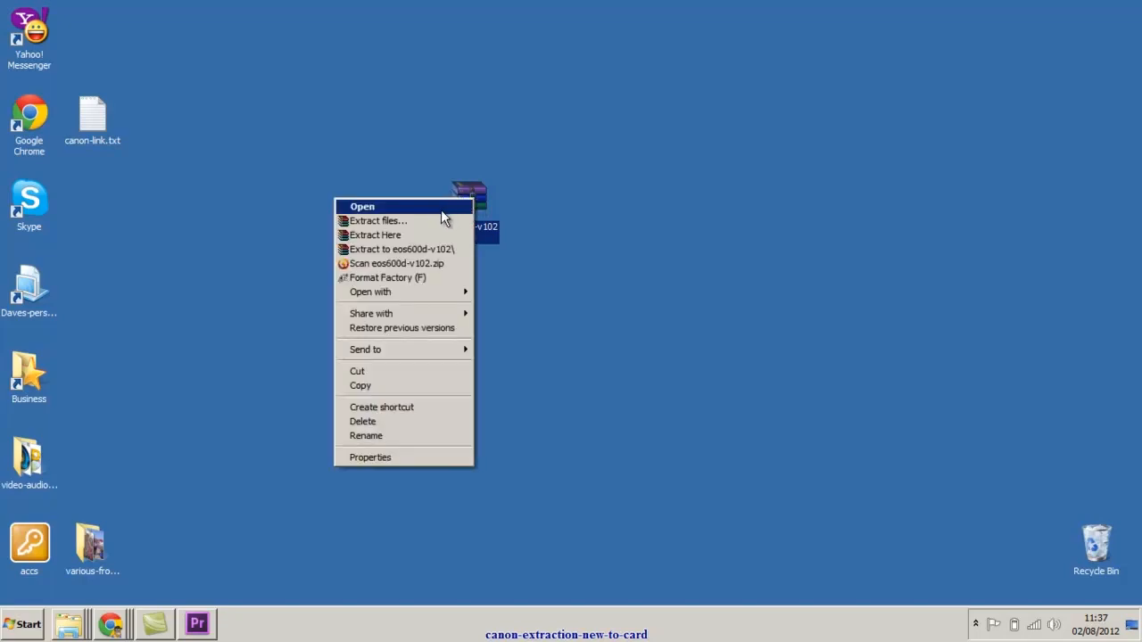
{"action": "mouse_move", "coordinate": [435, 221]}
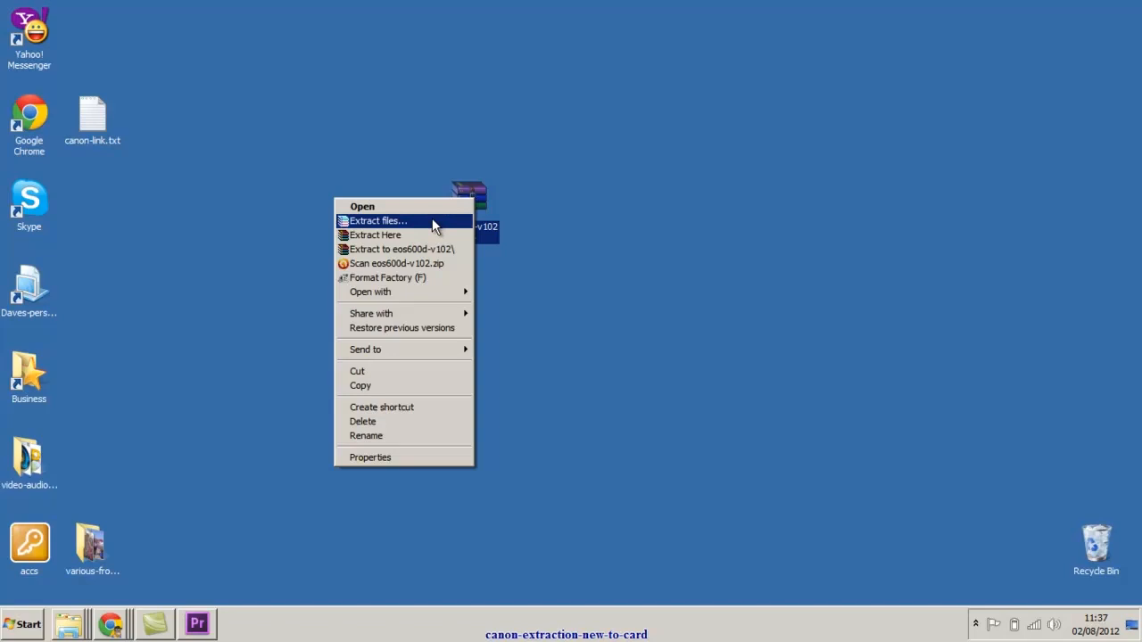
{"action": "left_click", "coordinate": [379, 222]}
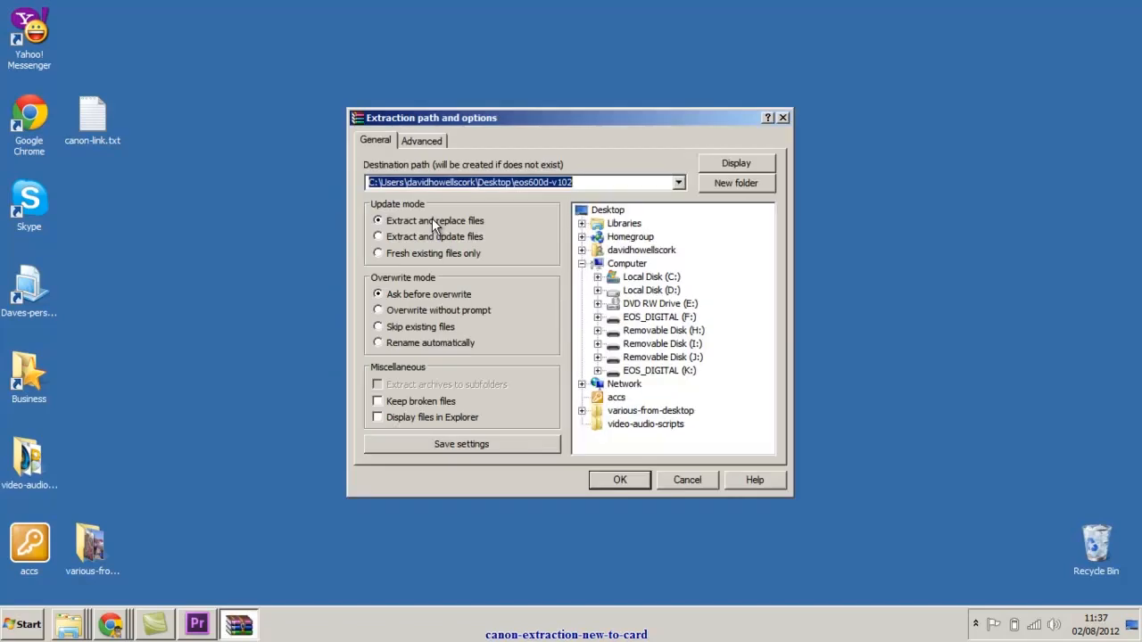
{"action": "mouse_move", "coordinate": [606, 383]}
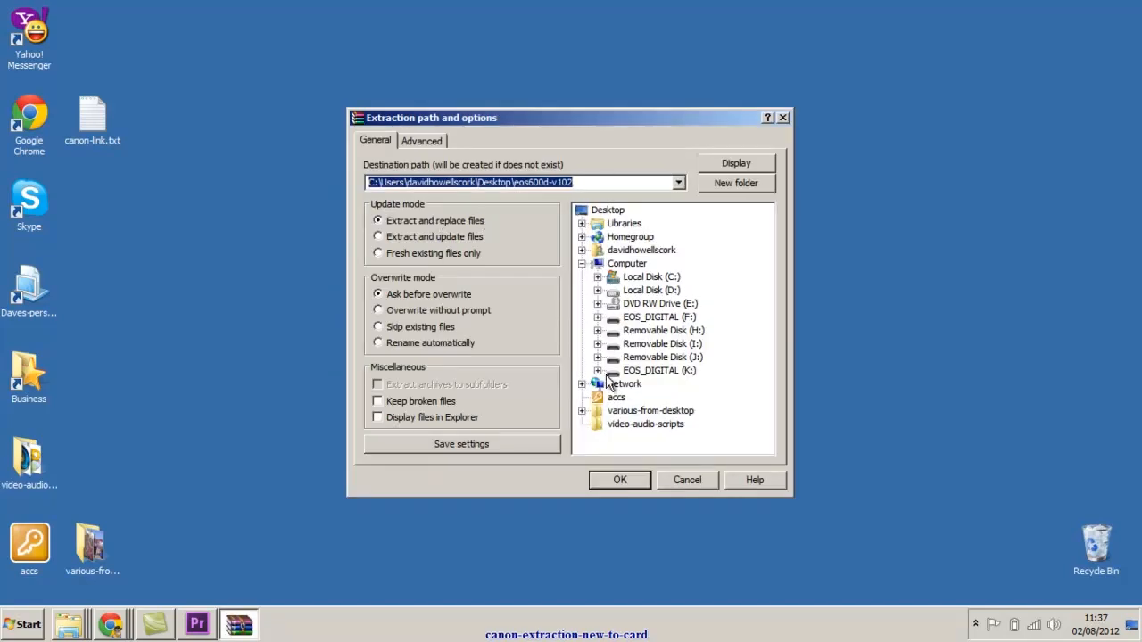
Extract the firmware zip to the root of the EOS_DIGITAL (K:) card
{"action": "left_click", "coordinate": [606, 210]}
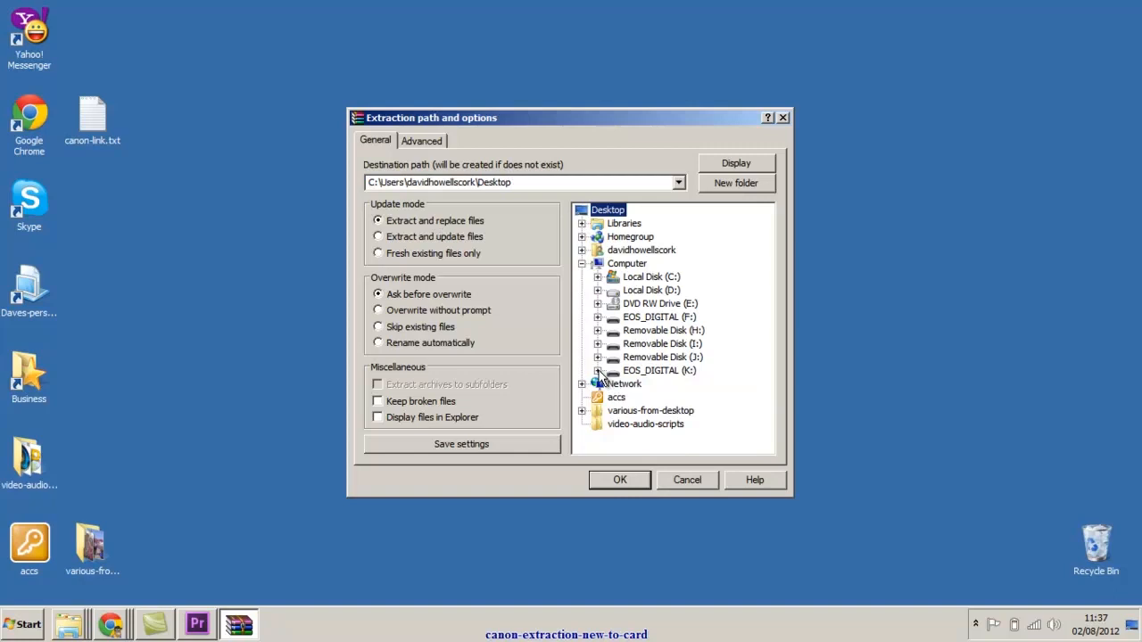
{"action": "left_click", "coordinate": [661, 369]}
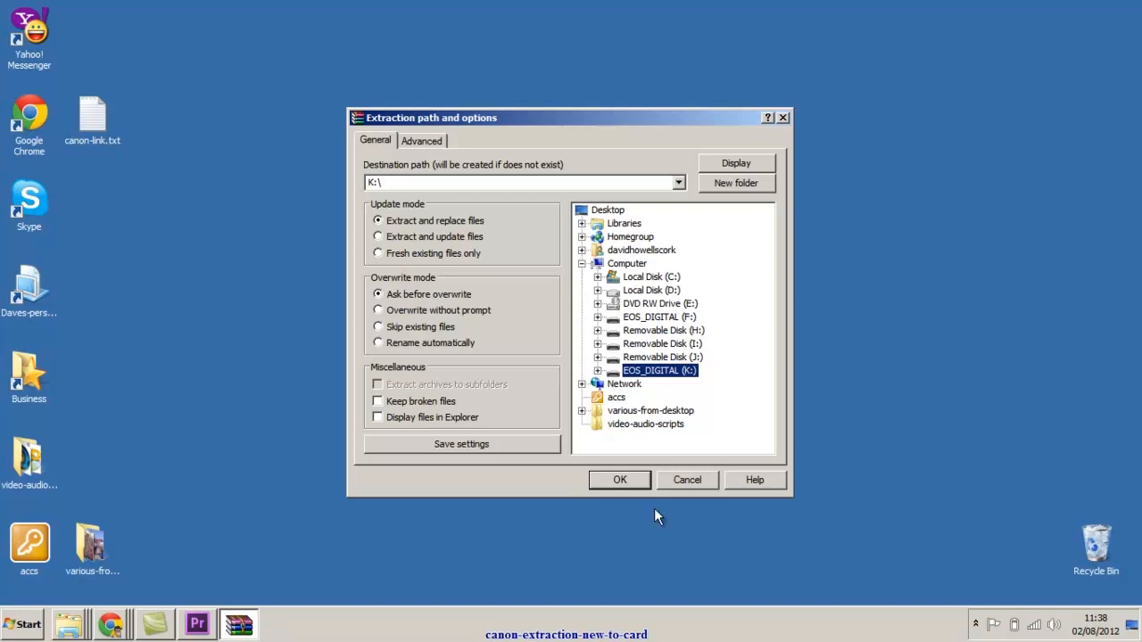
{"action": "mouse_move", "coordinate": [621, 481]}
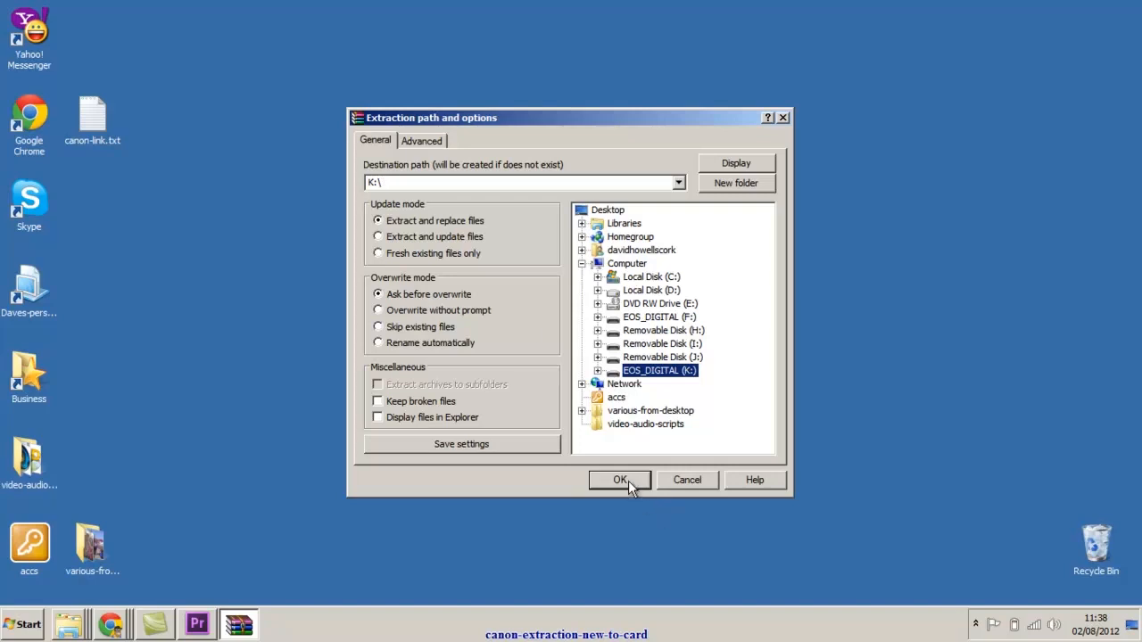
{"action": "left_click", "coordinate": [620, 480]}
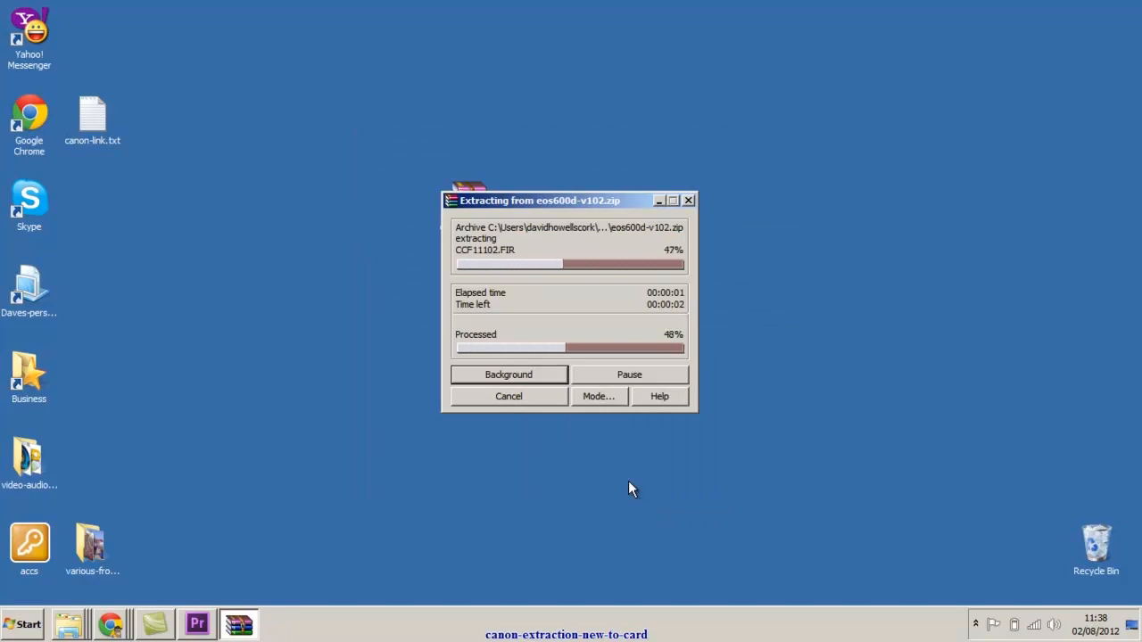